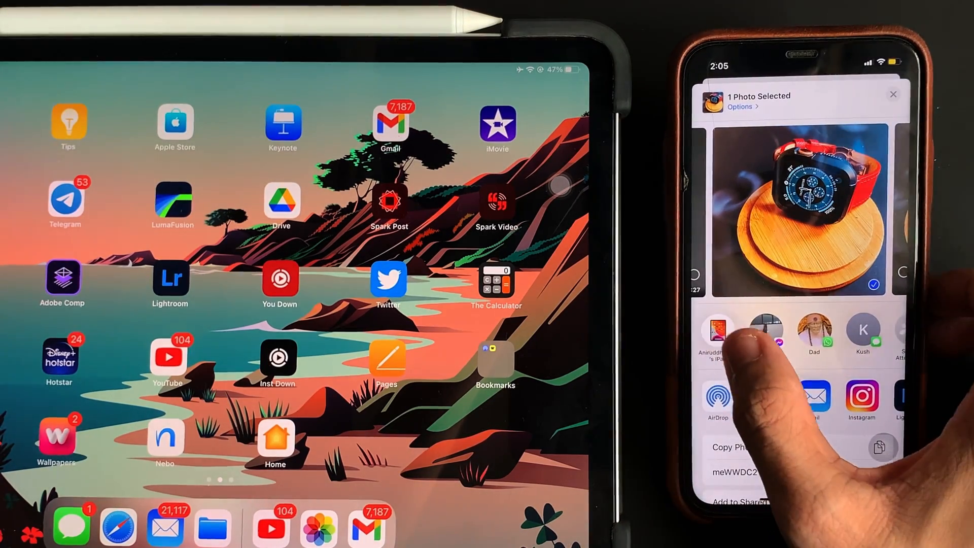
AirDrop the watch-on-wooden-stand photo to the nearby iPad from the share sheet.
click(718, 334)
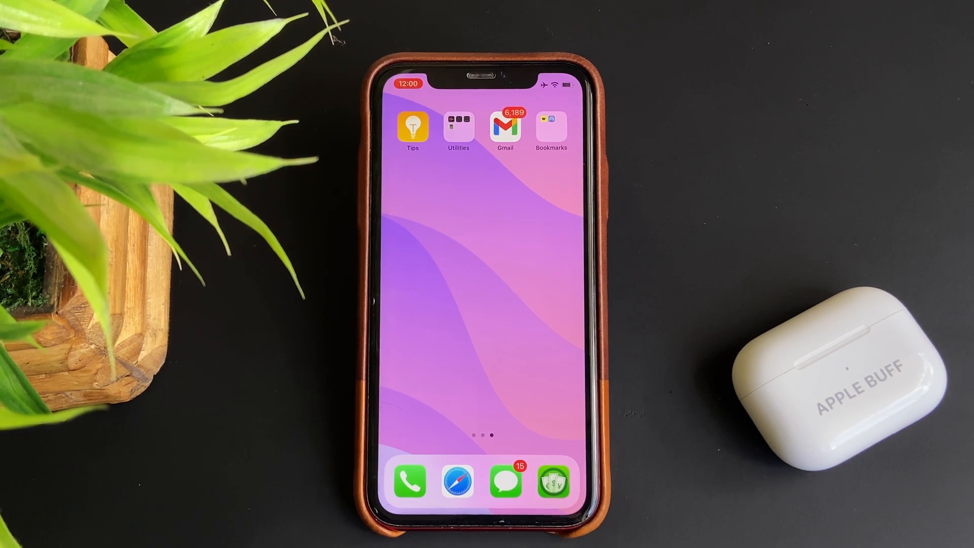
Launch Safari from the iPhone dock to reach the Snapdrop site.
click(552, 124)
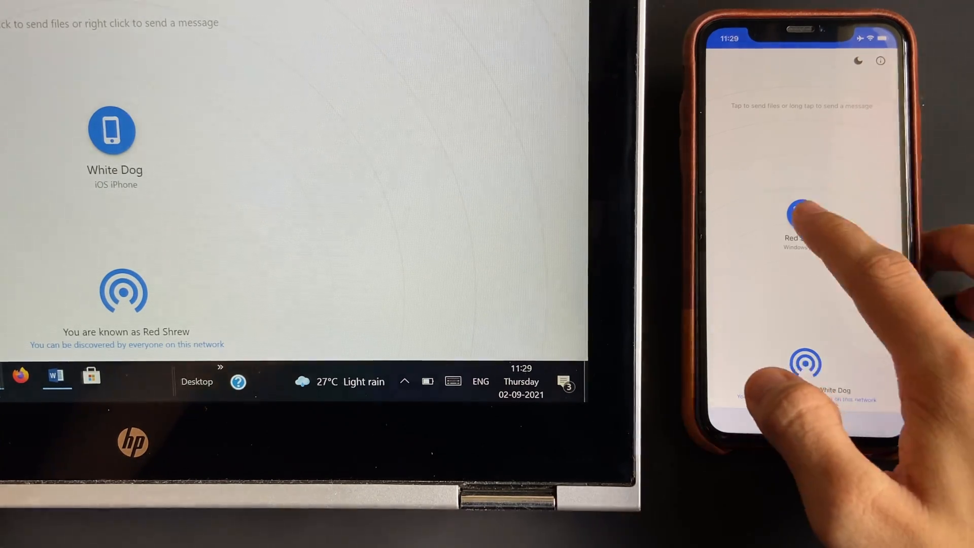
Pick the Red Shrew Windows PC as recipient and send it a file from the iPhone.
click(802, 214)
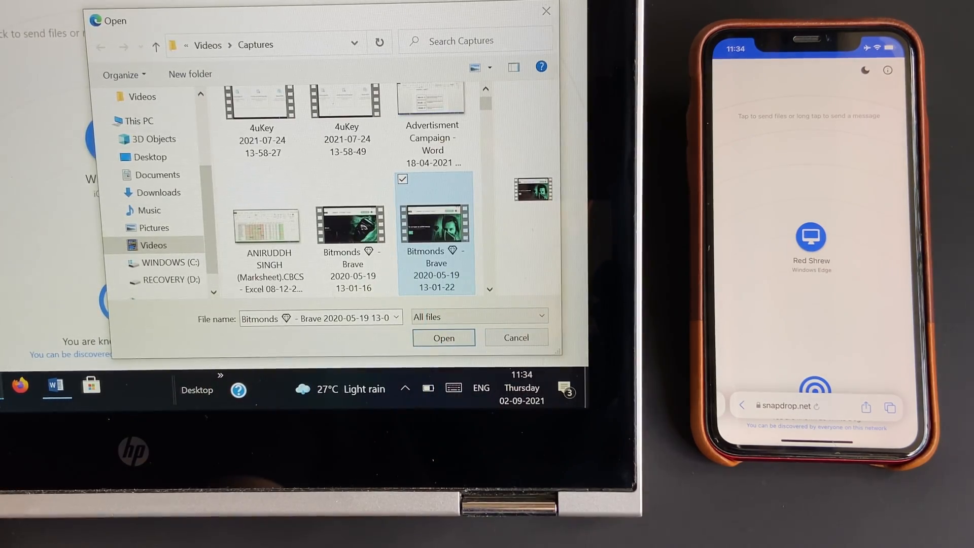
Send the Bitmonds Brave capture video from the PC to the White Dog iPhone.
click(444, 338)
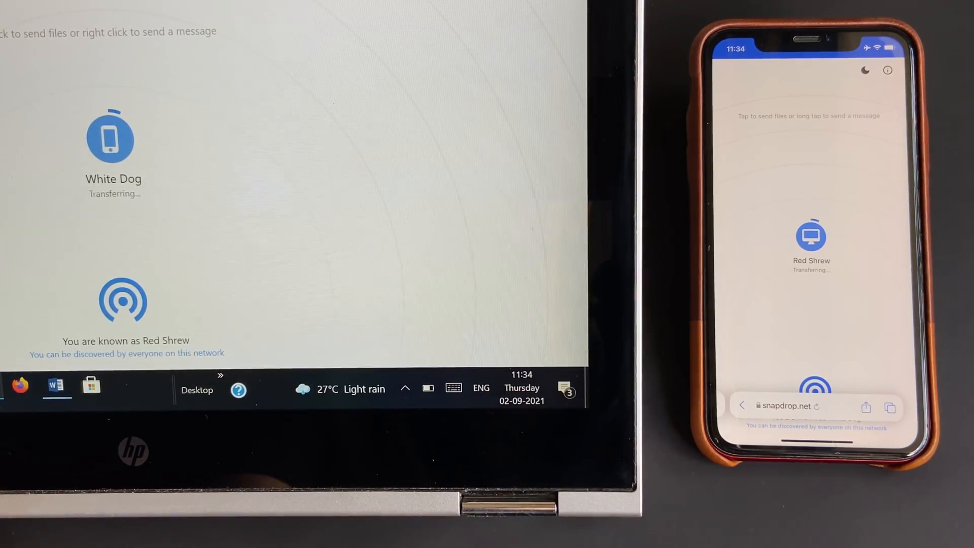